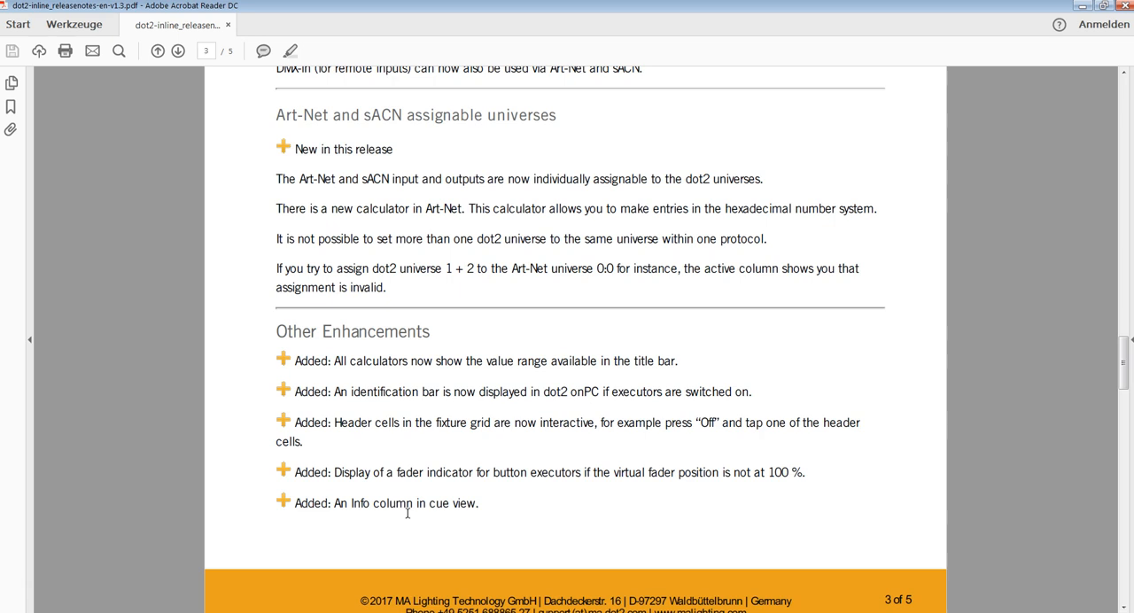
pyautogui.moveTo(365, 501)
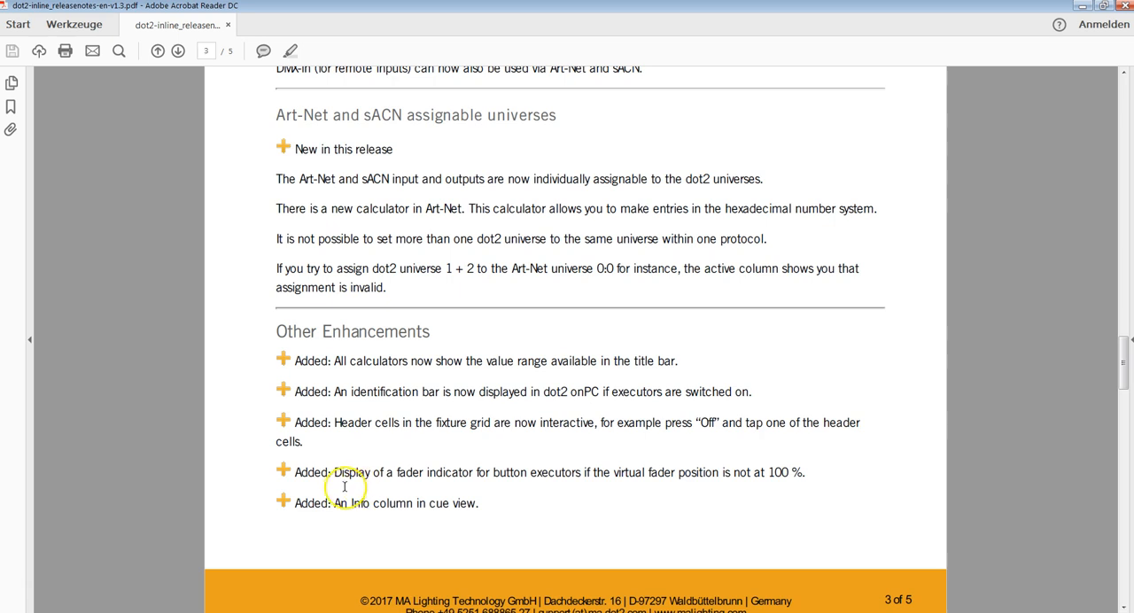
pyautogui.moveTo(311, 338)
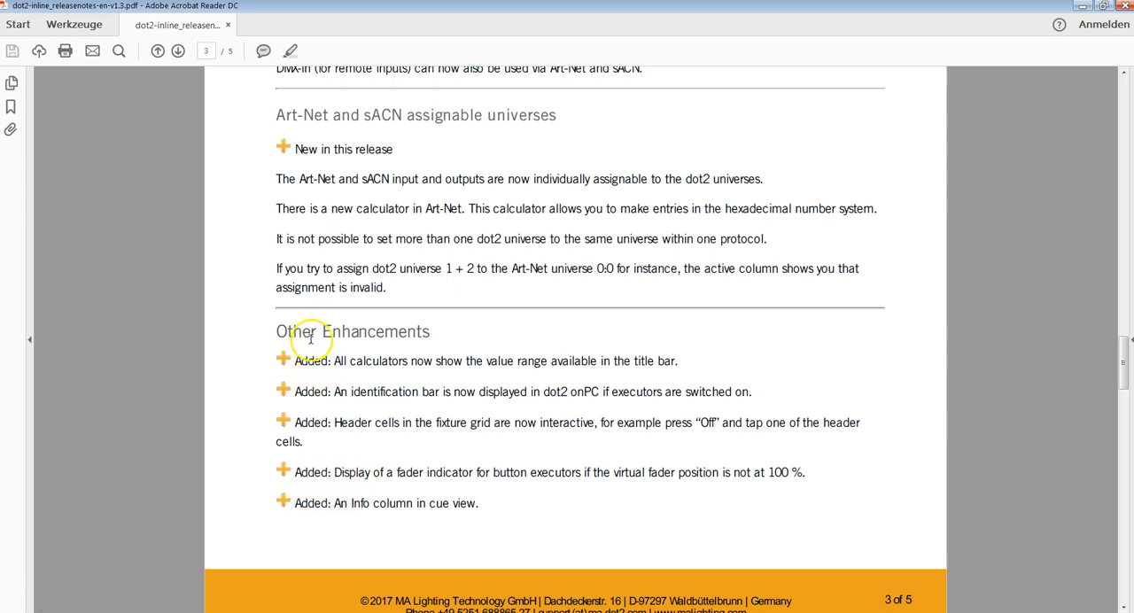
pyautogui.moveTo(341, 478)
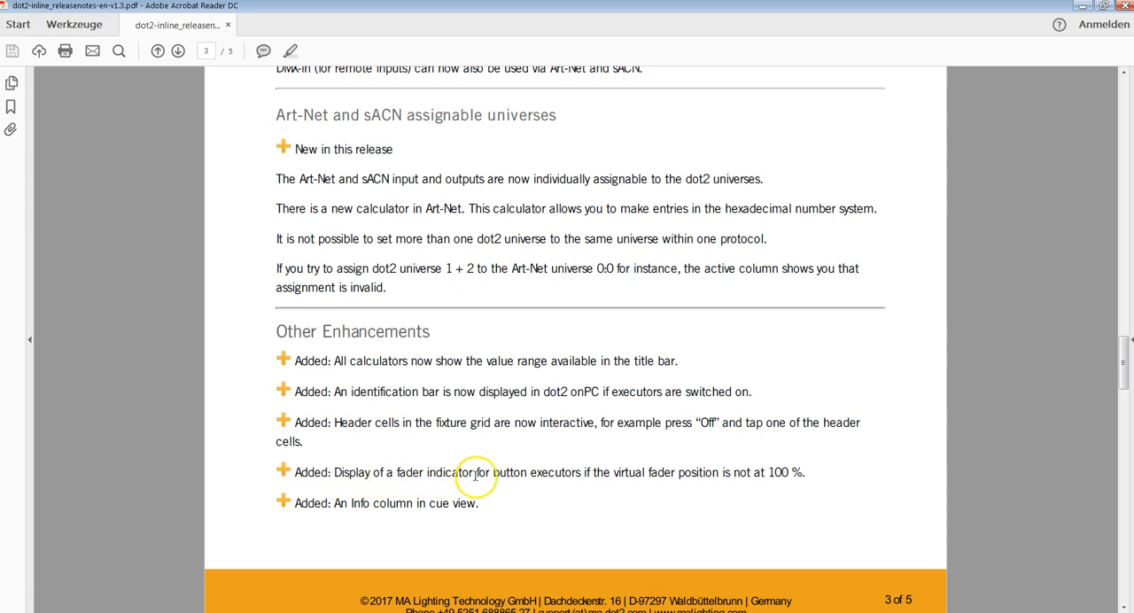
pyautogui.moveTo(477, 485)
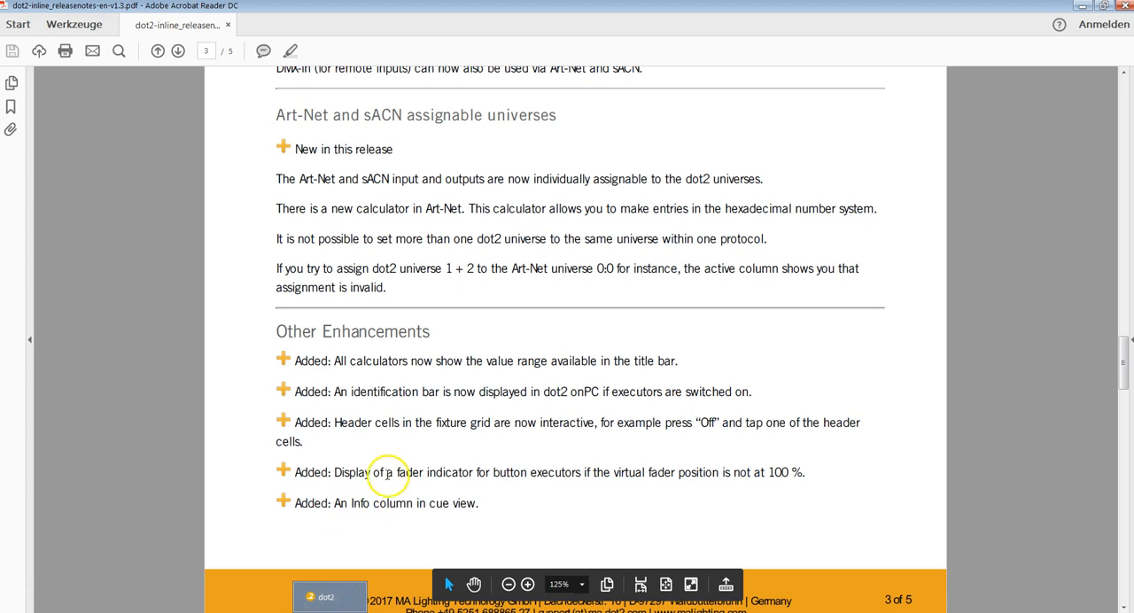
pyautogui.moveTo(560, 472)
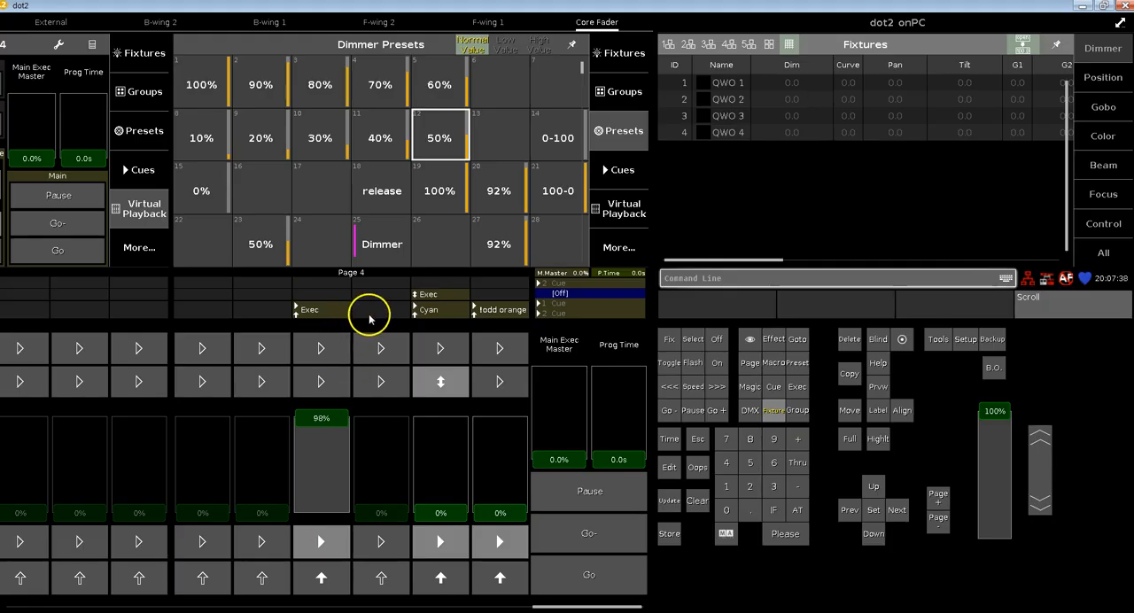
pyautogui.moveTo(424, 329)
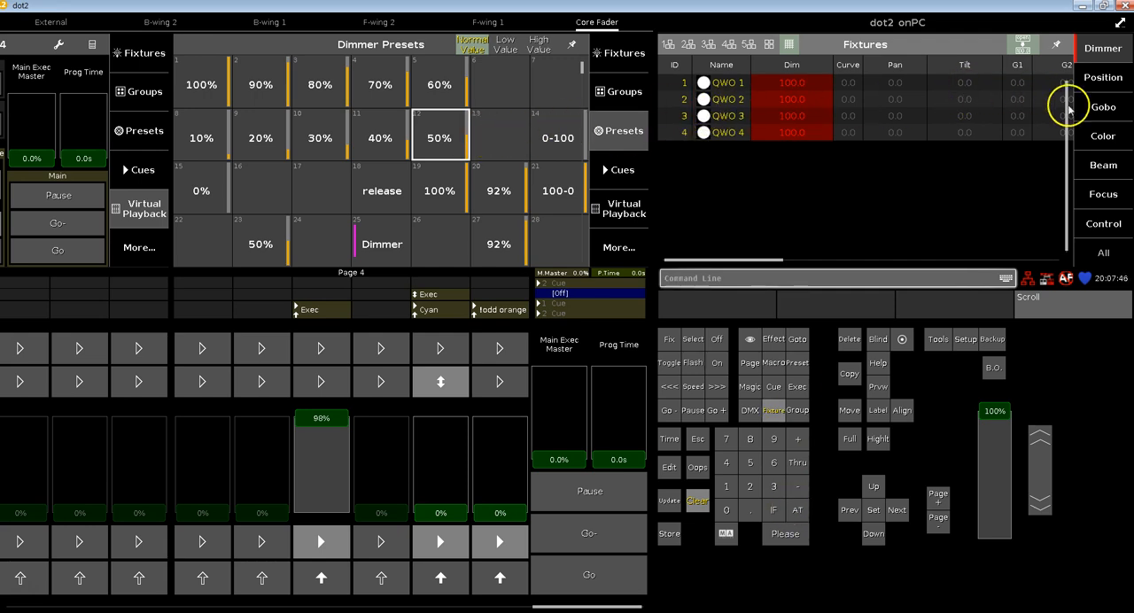
# Step: Bring up the colour presets and switch the Fixtures window to output symbols
pyautogui.click(1103, 136)
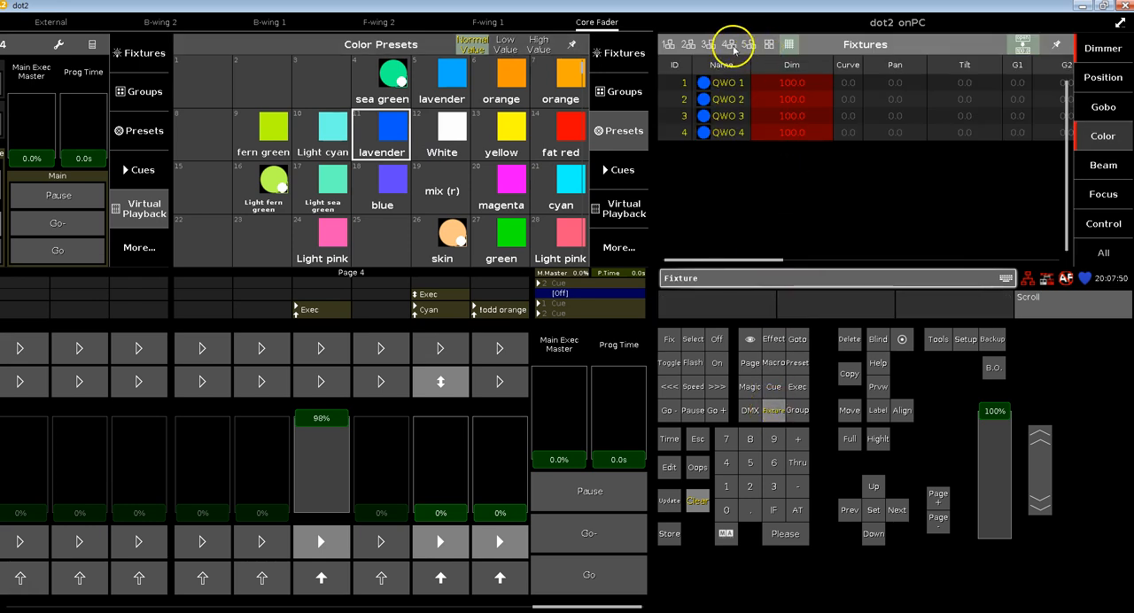
pyautogui.click(731, 45)
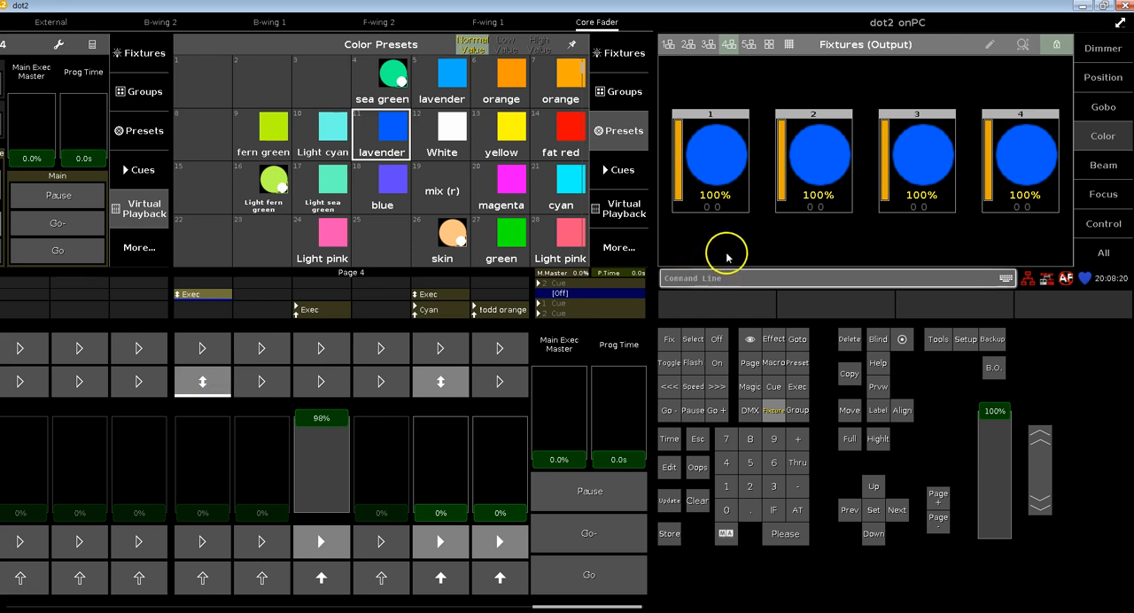
pyautogui.moveTo(676, 186)
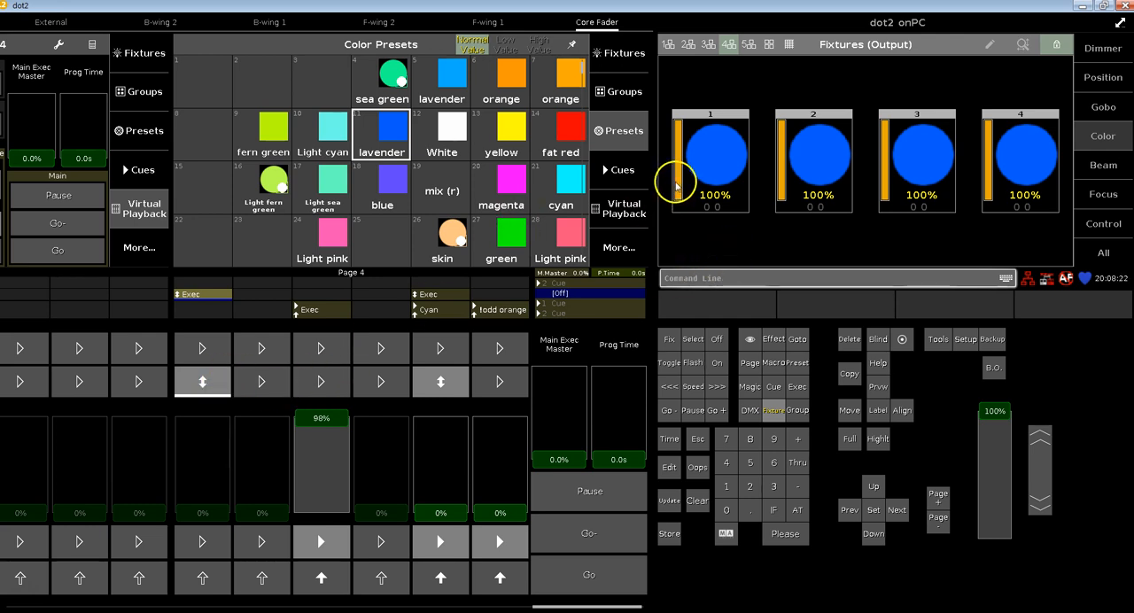
pyautogui.moveTo(731, 172)
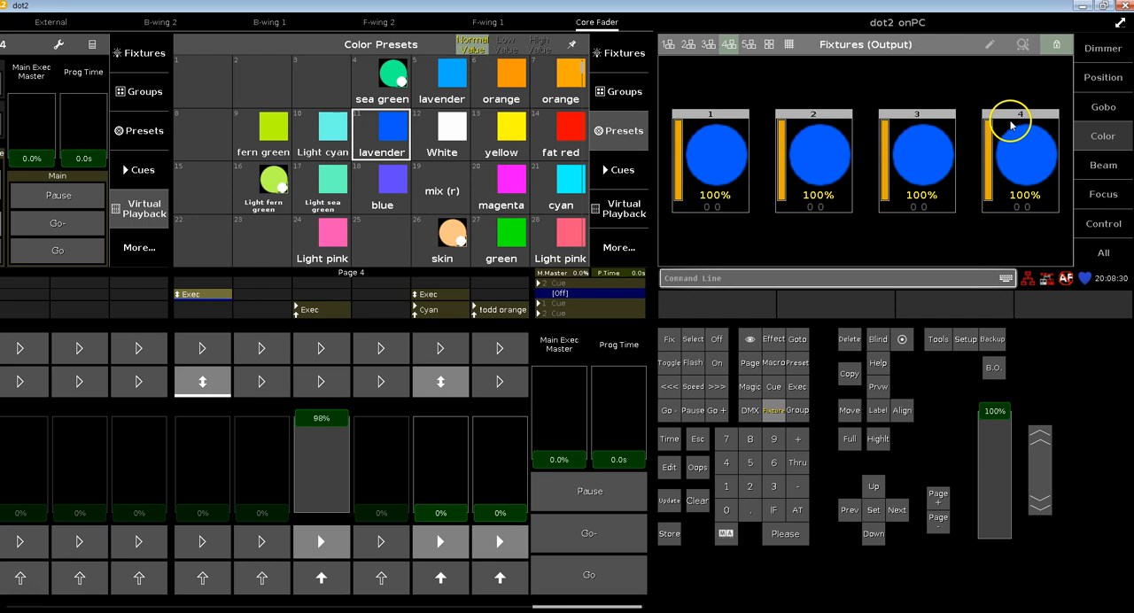
pyautogui.moveTo(989, 381)
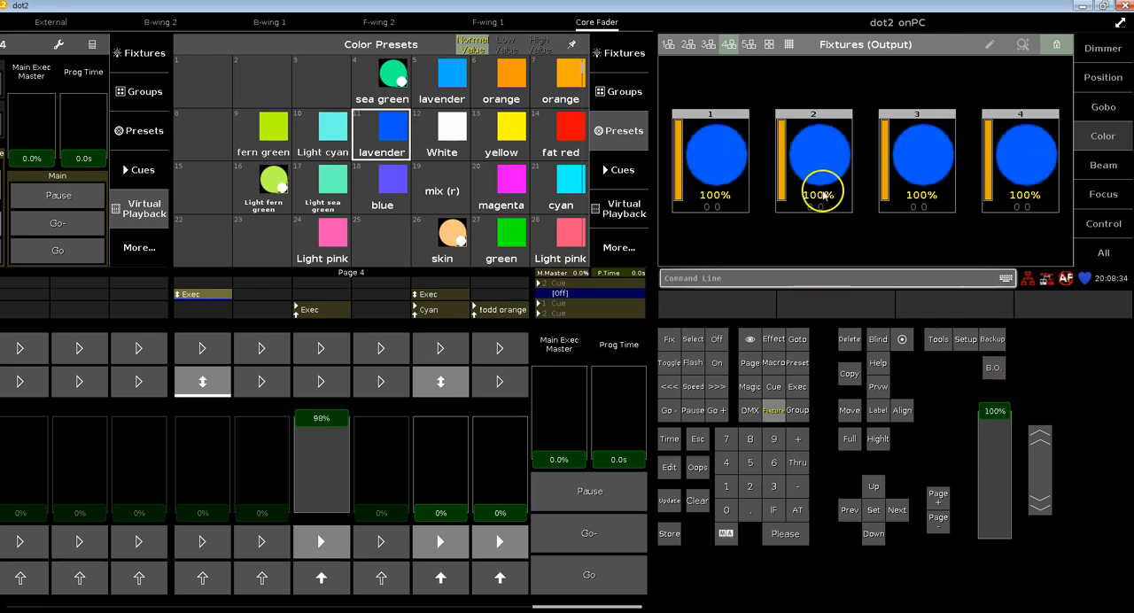
pyautogui.moveTo(803, 237)
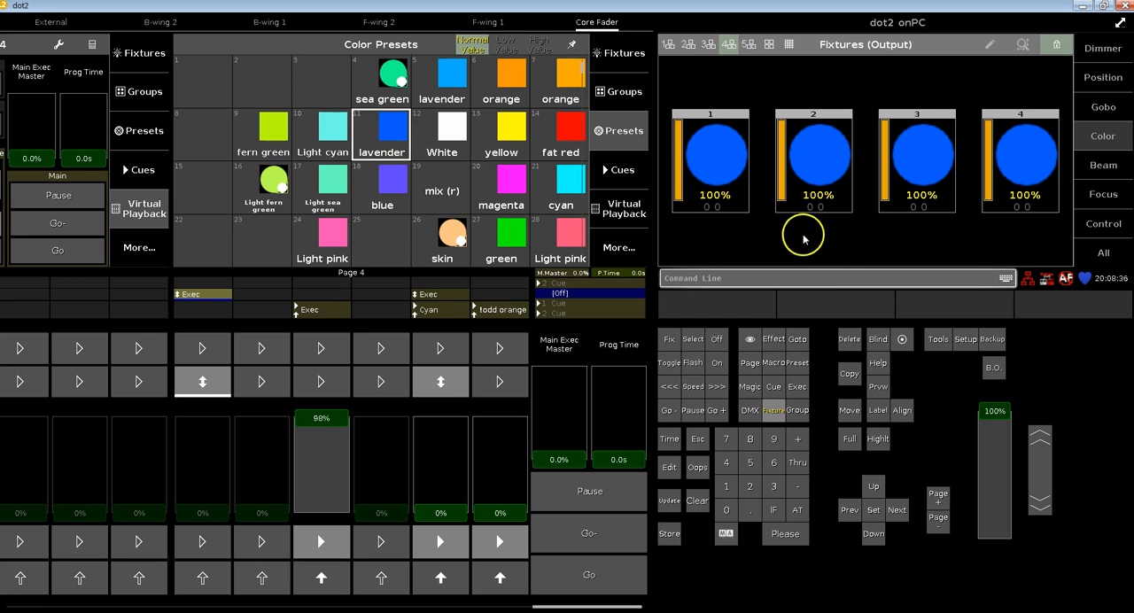
pyautogui.moveTo(699, 220)
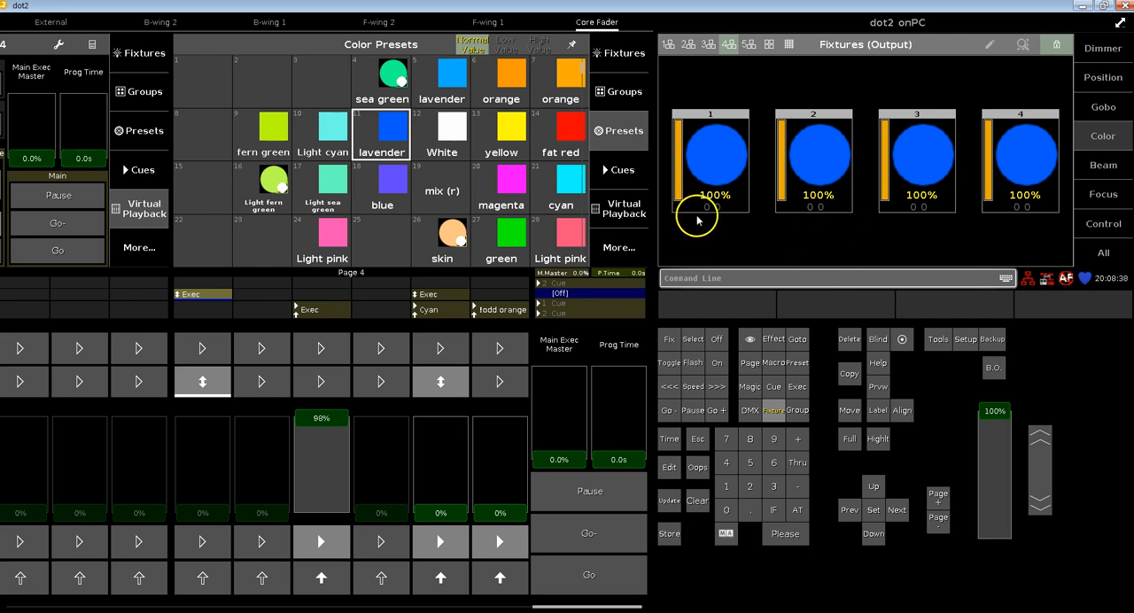
pyautogui.moveTo(939, 197)
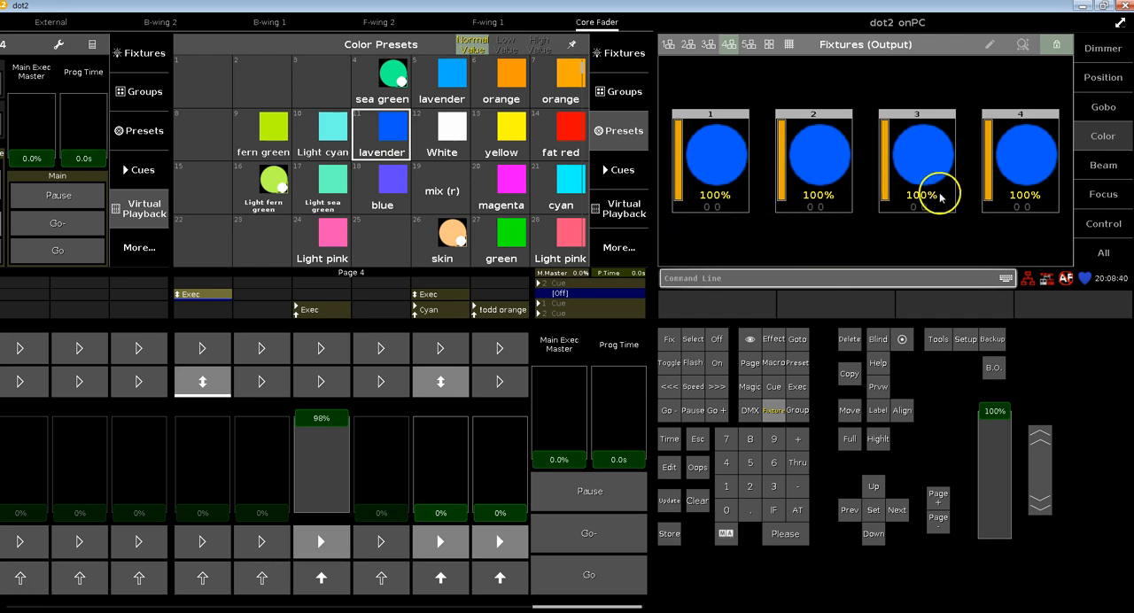
pyautogui.moveTo(722, 197)
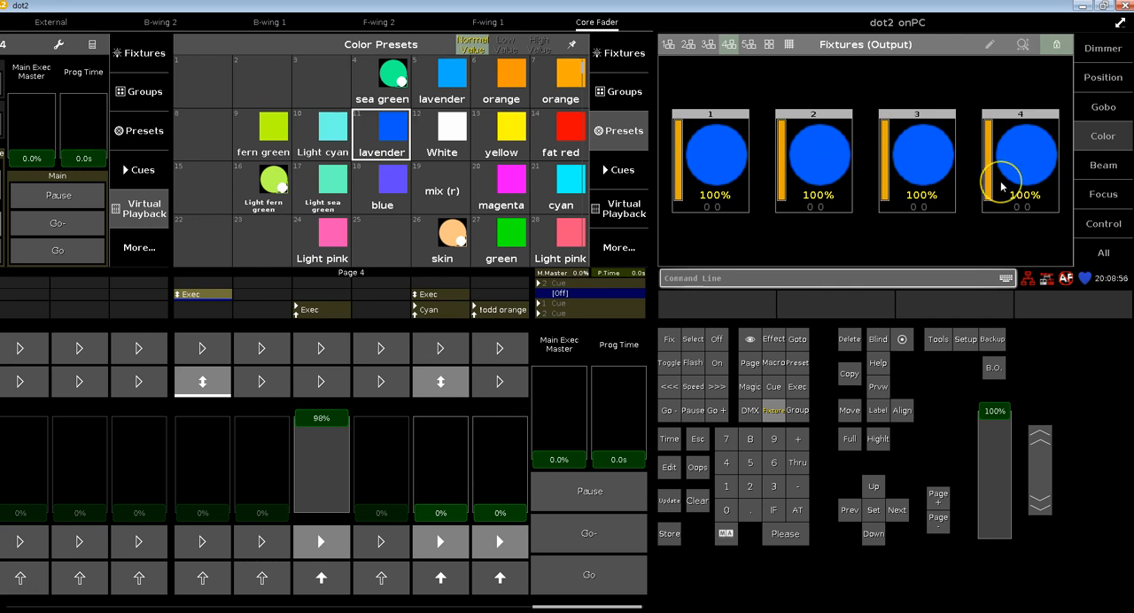
pyautogui.moveTo(855, 191)
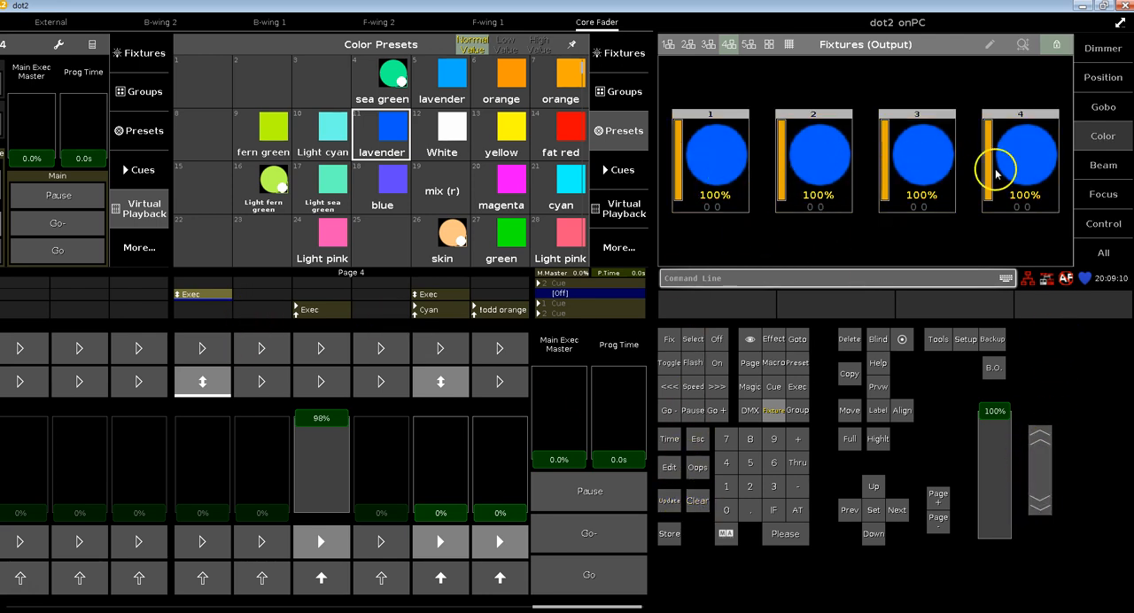
pyautogui.moveTo(1011, 166)
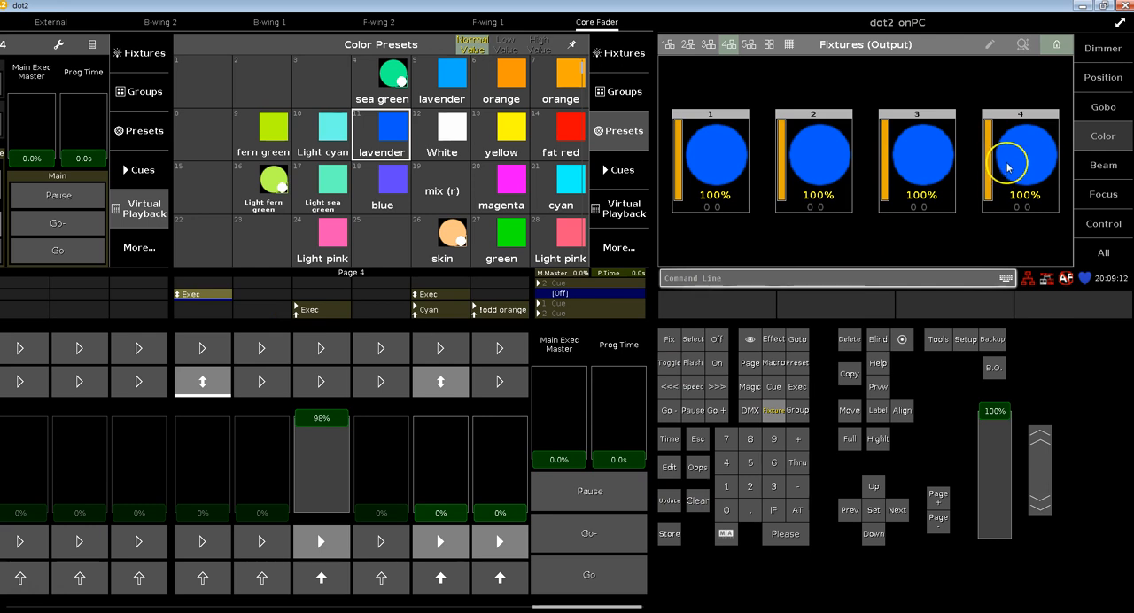
pyautogui.moveTo(799, 175)
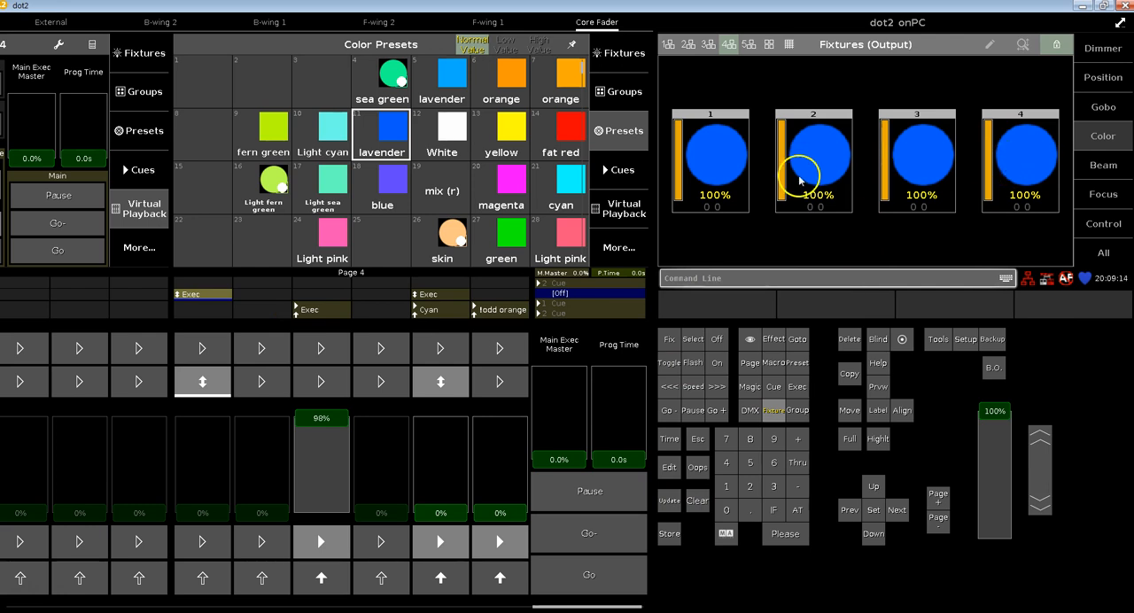
pyautogui.moveTo(820, 373)
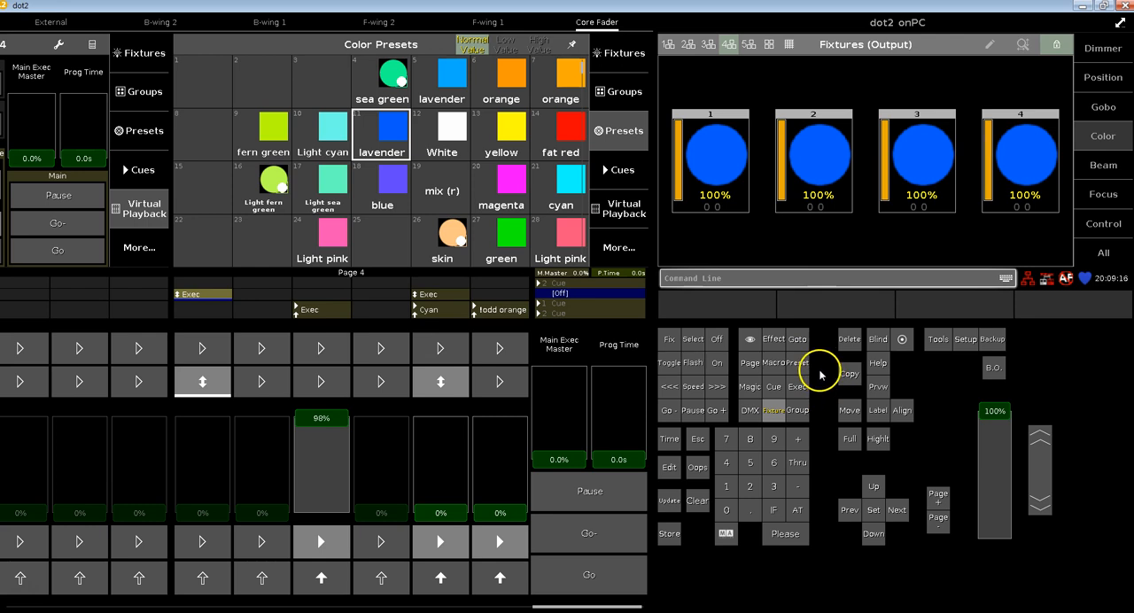
# Step: Start executor 4.206 so the four blue fixtures play back at full
pyautogui.click(202, 381)
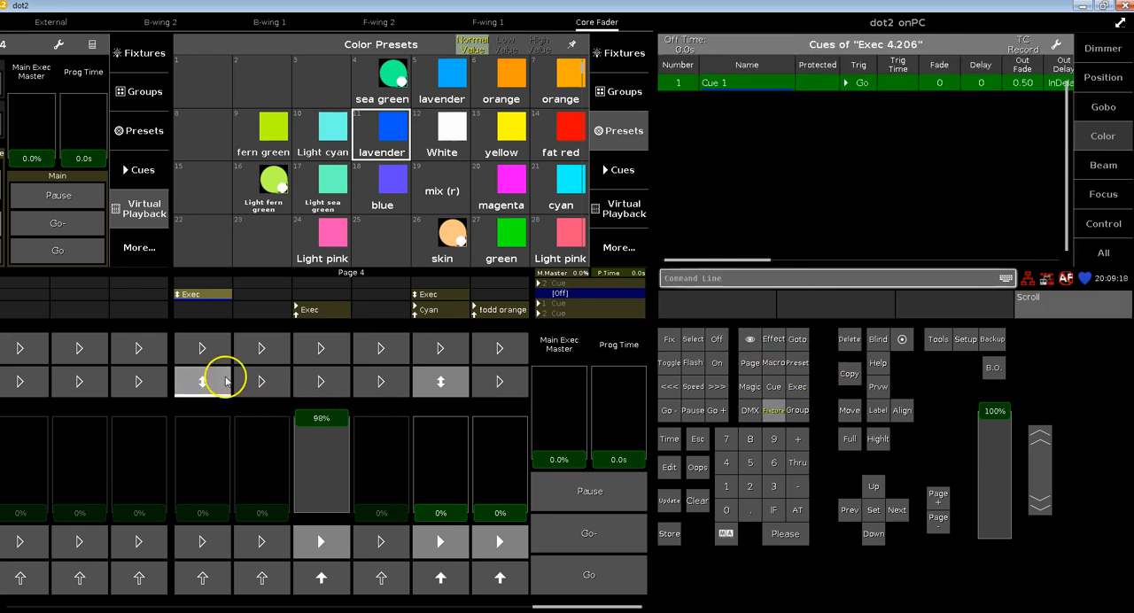
pyautogui.click(202, 382)
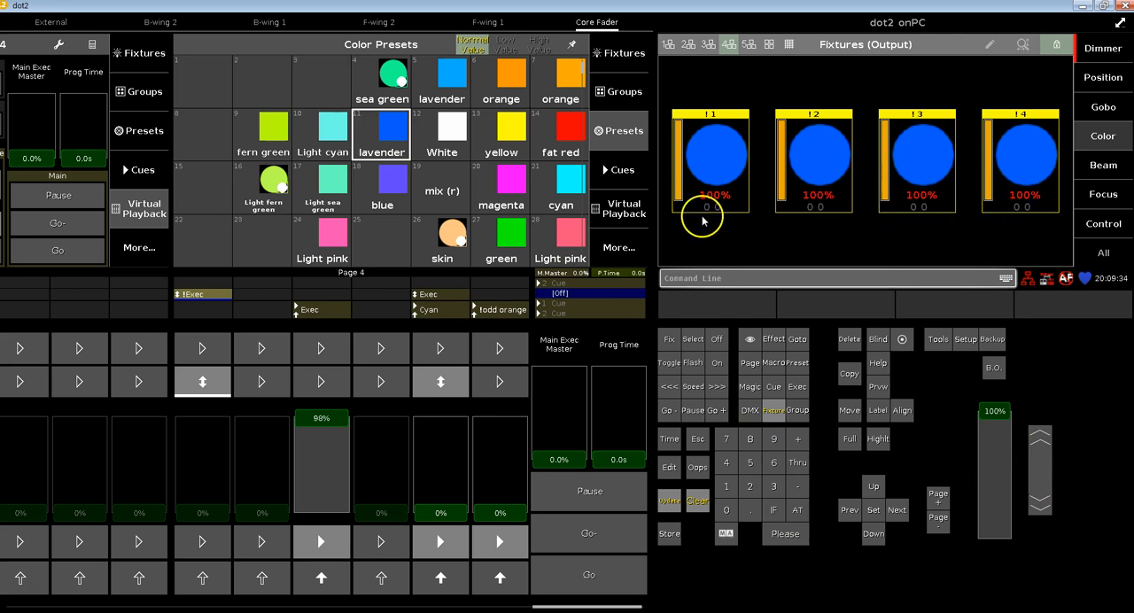
pyautogui.moveTo(743, 216)
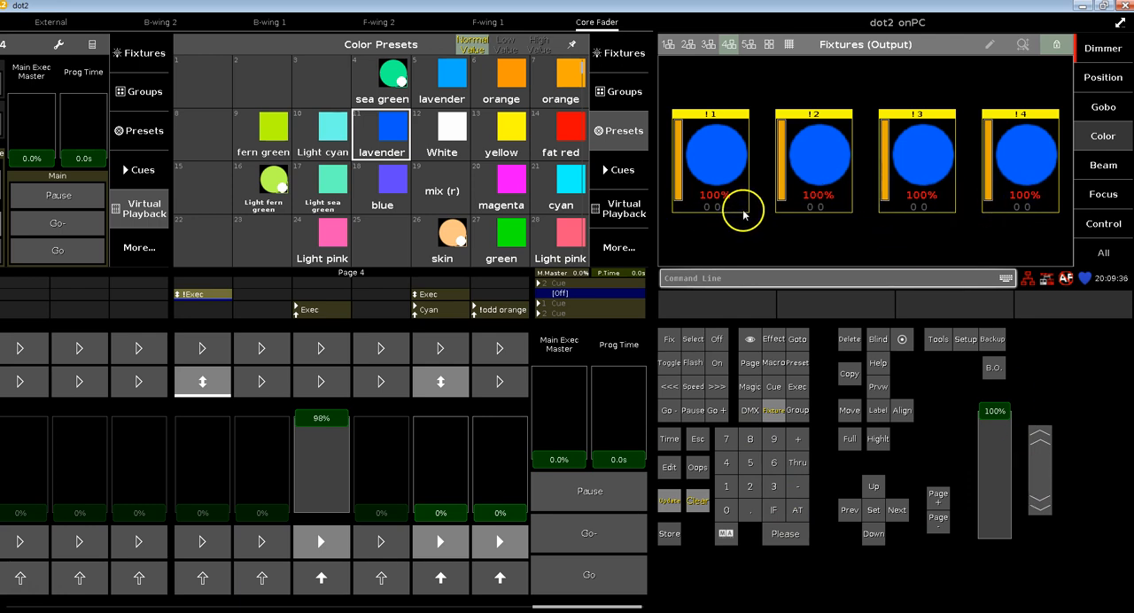
# Step: Begin adjusting executor 4.206's virtual fader toward 60%
pyautogui.click(698, 501)
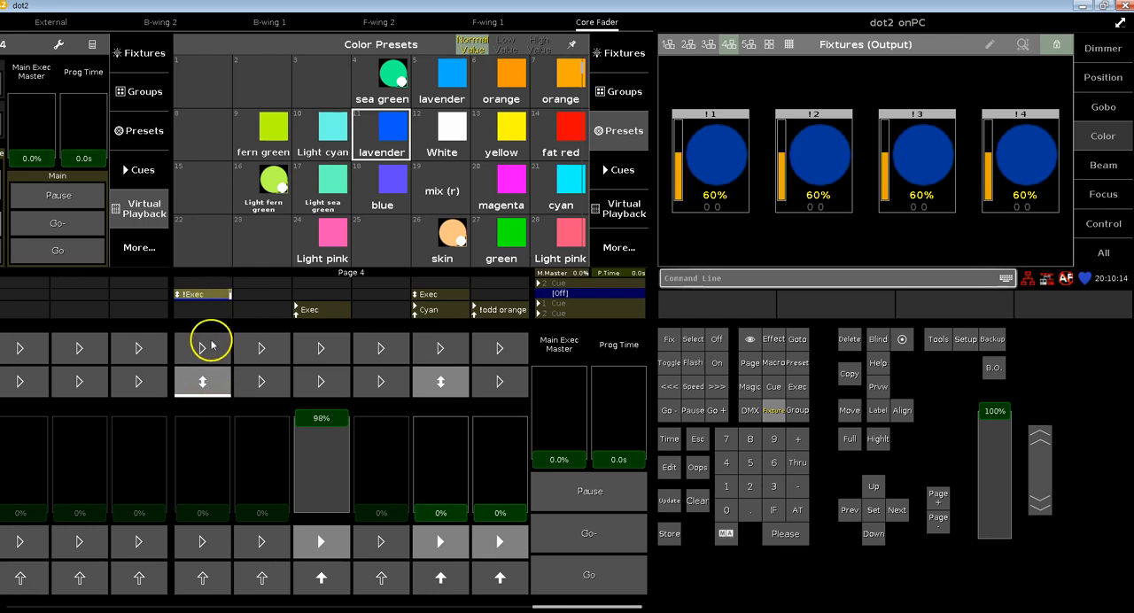
pyautogui.moveTo(235, 299)
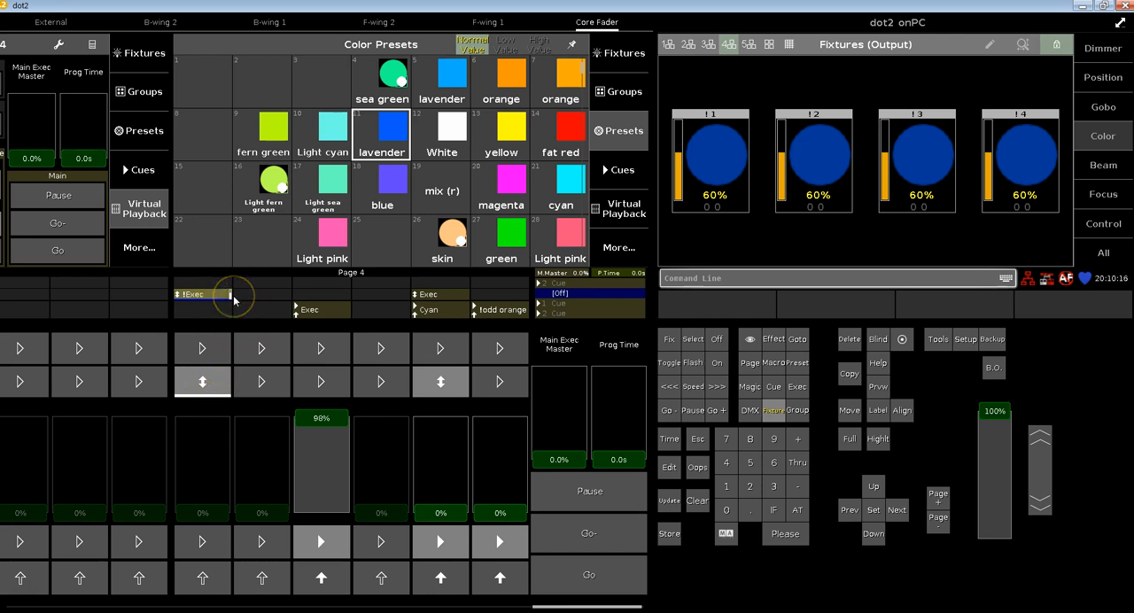
pyautogui.moveTo(262, 312)
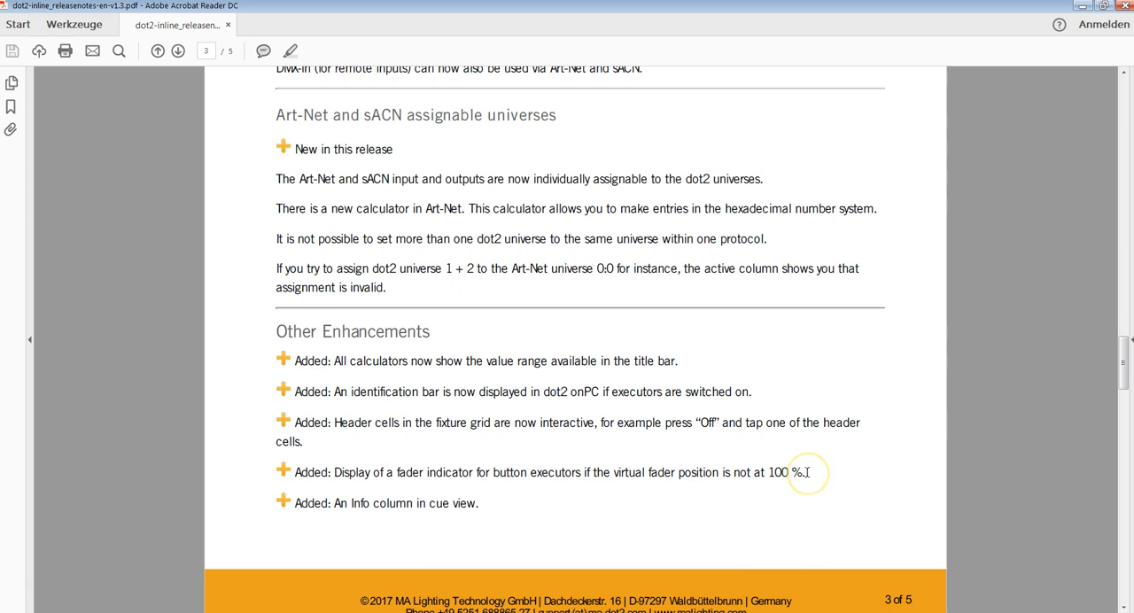
pyautogui.moveTo(98, 585)
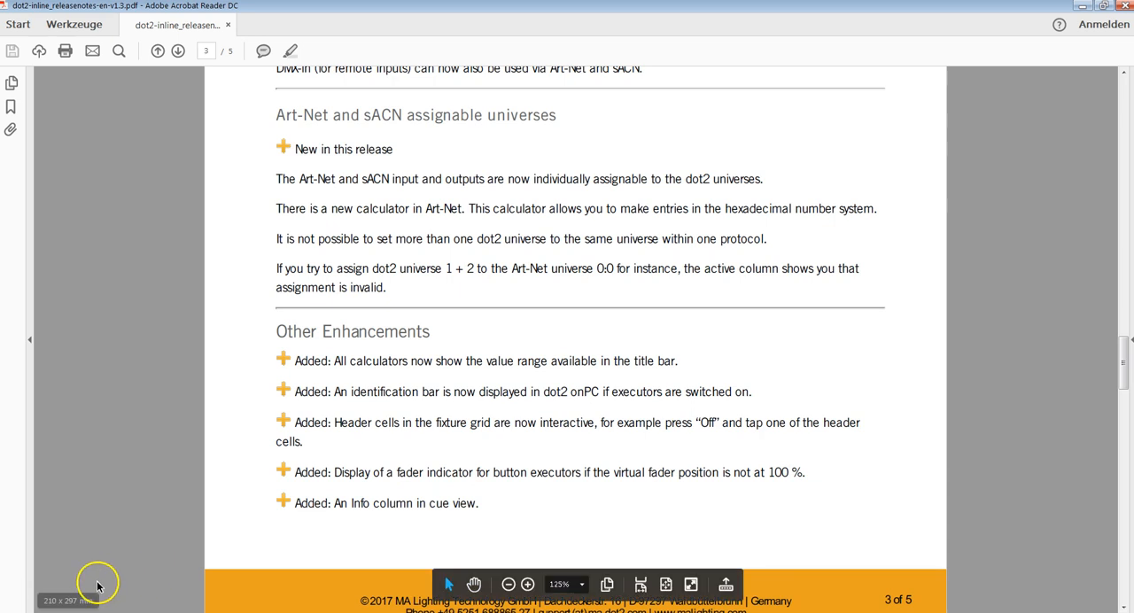